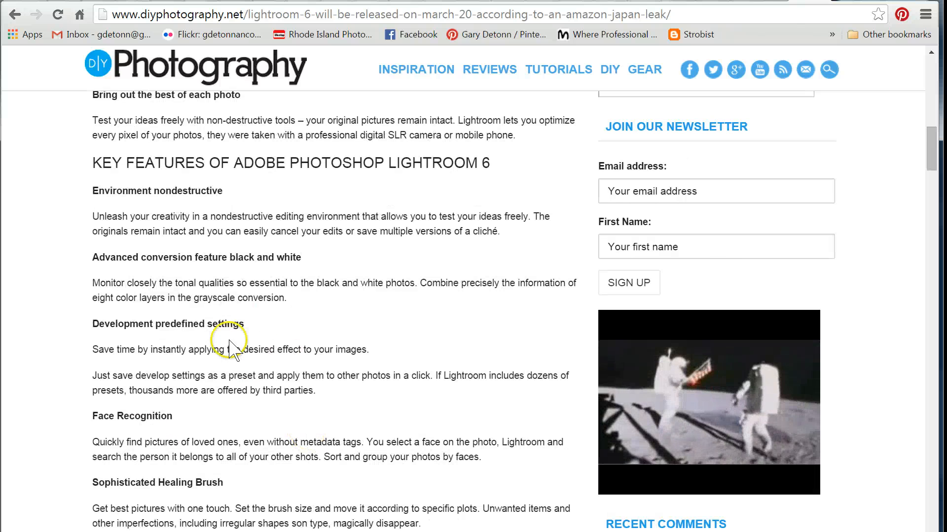
scroll("down", 3)
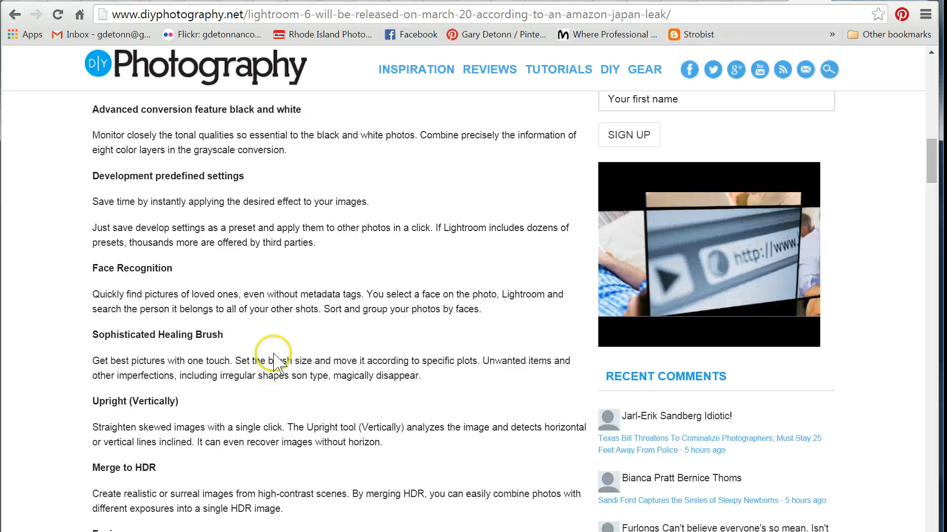
scroll("down", 3)
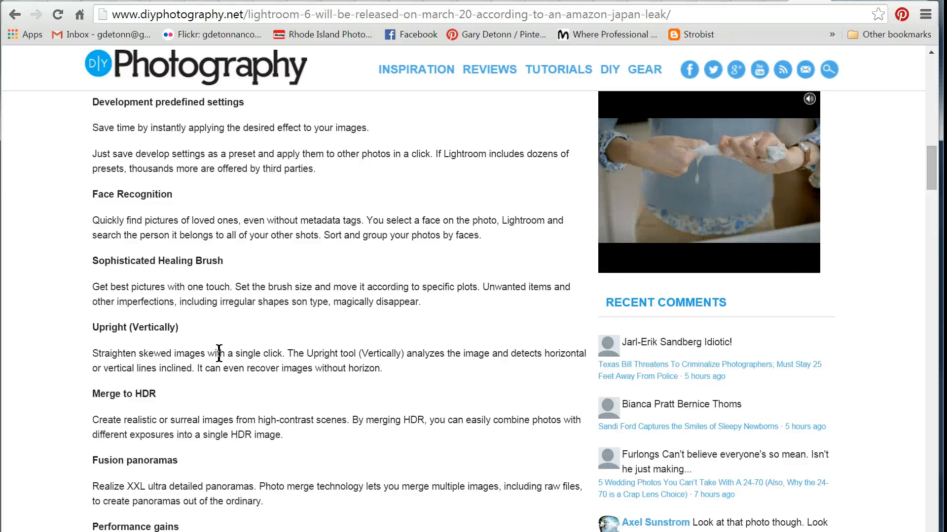
scroll("down", 3)
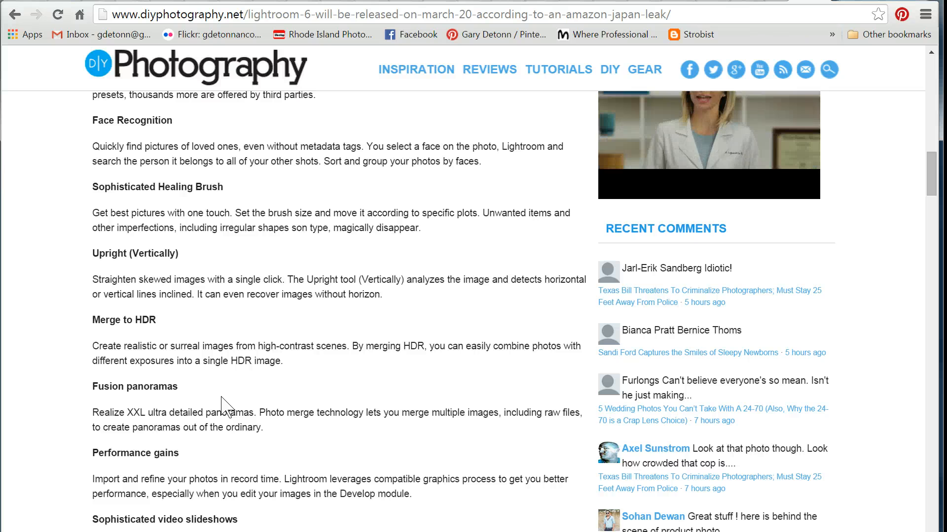
scroll("down", 3)
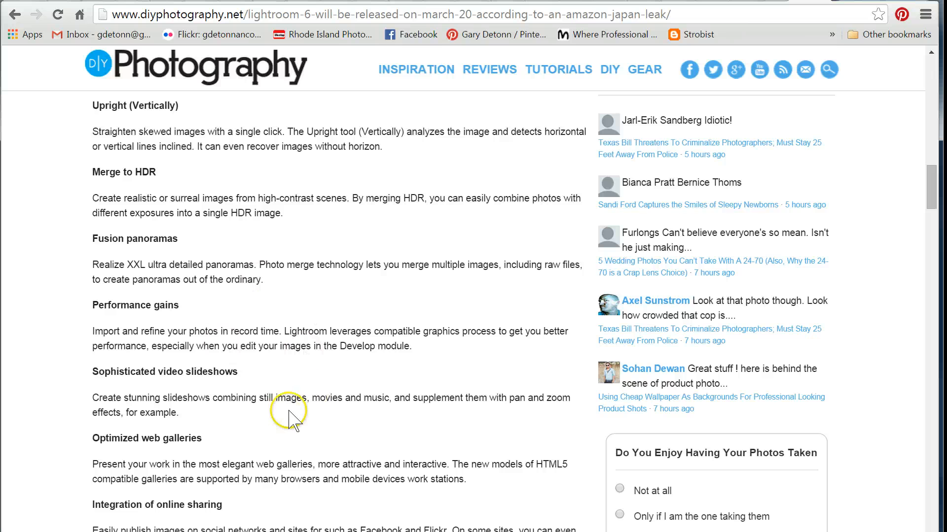
scroll("down", 3)
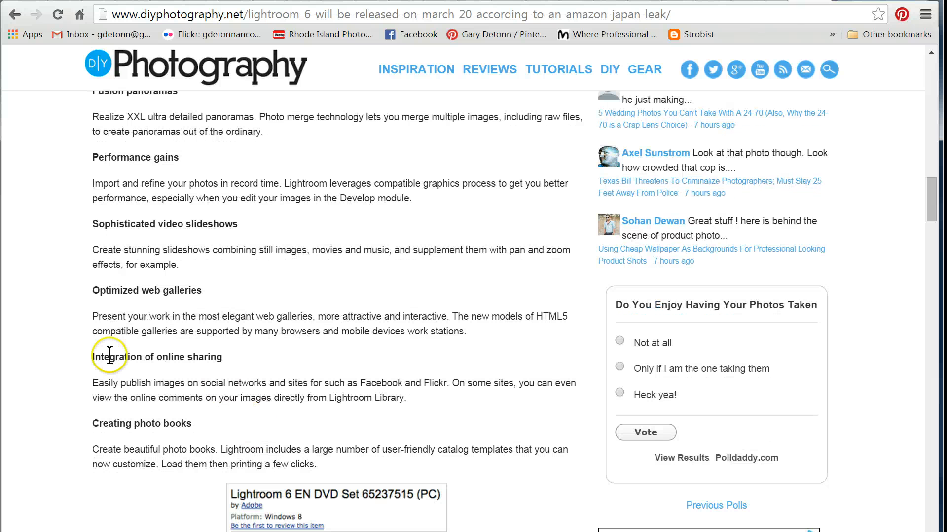
mouse_move(247, 417)
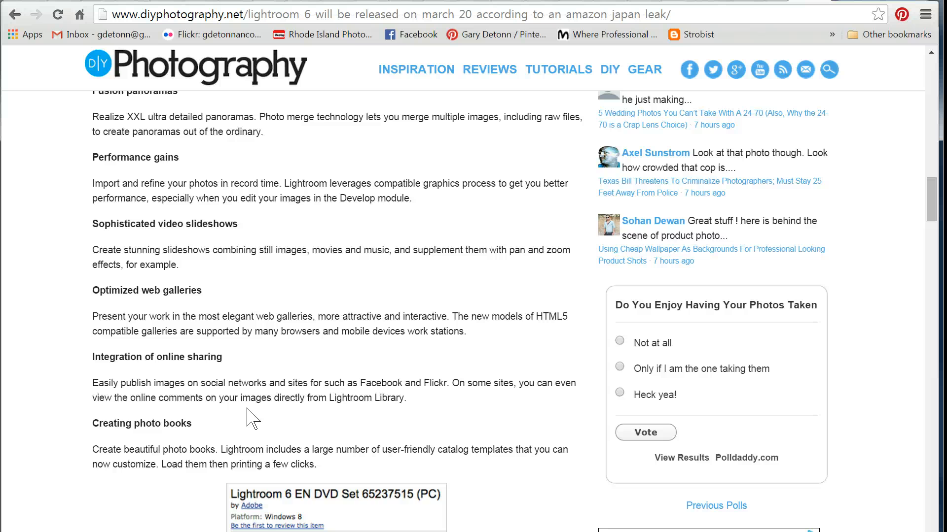
scroll("down", 3)
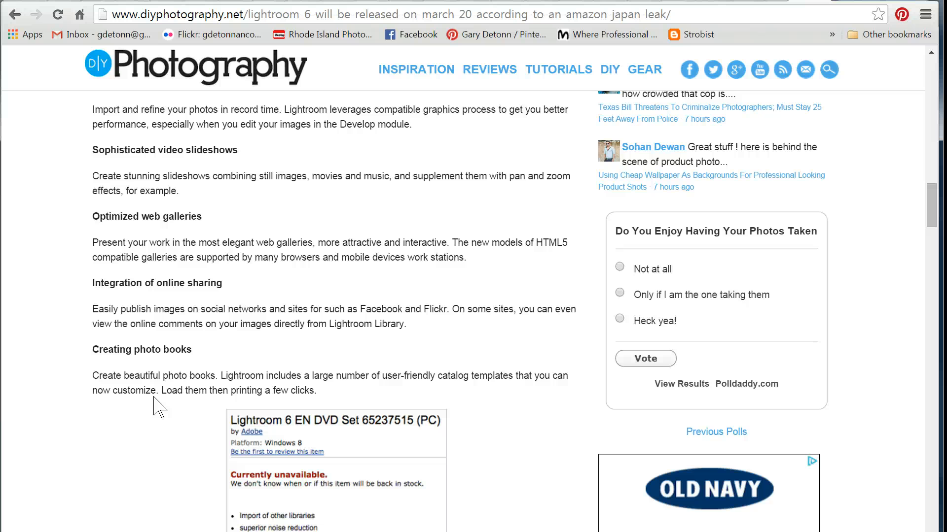
scroll("down", 3)
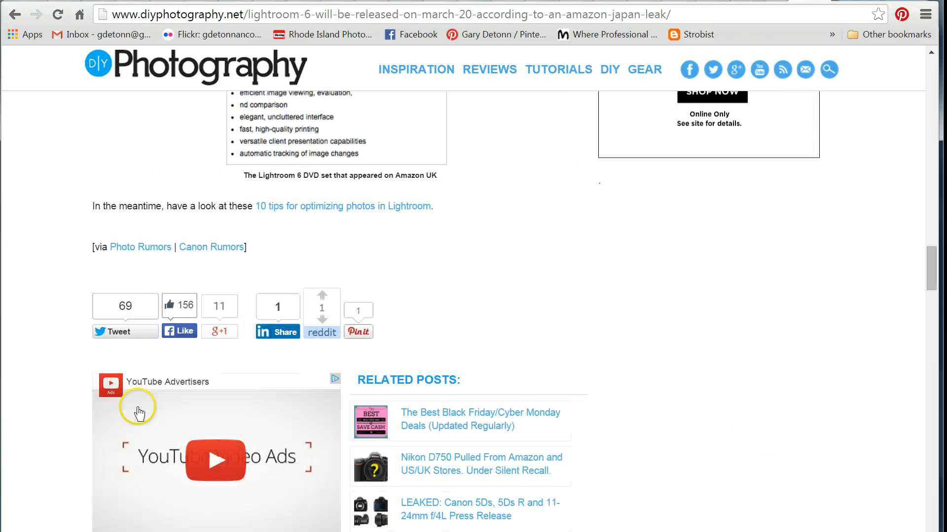
scroll("down", 3)
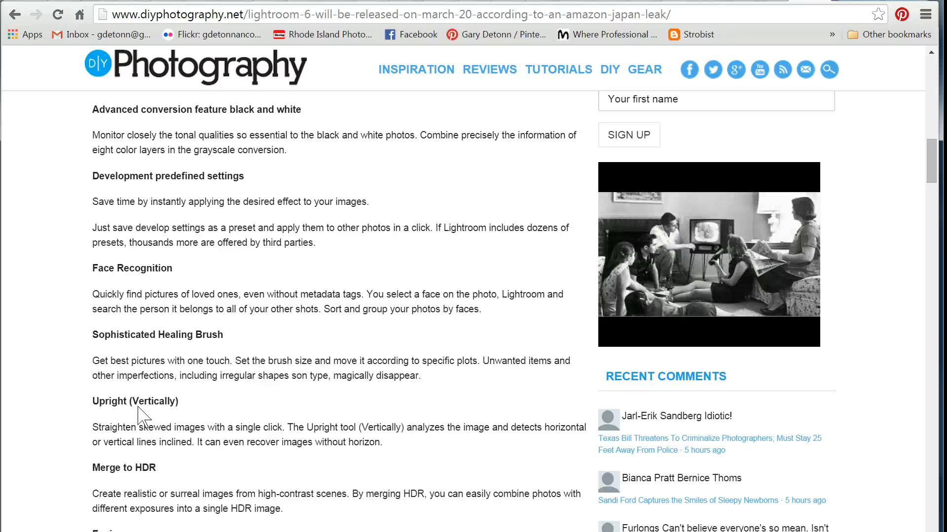
scroll("down", 3)
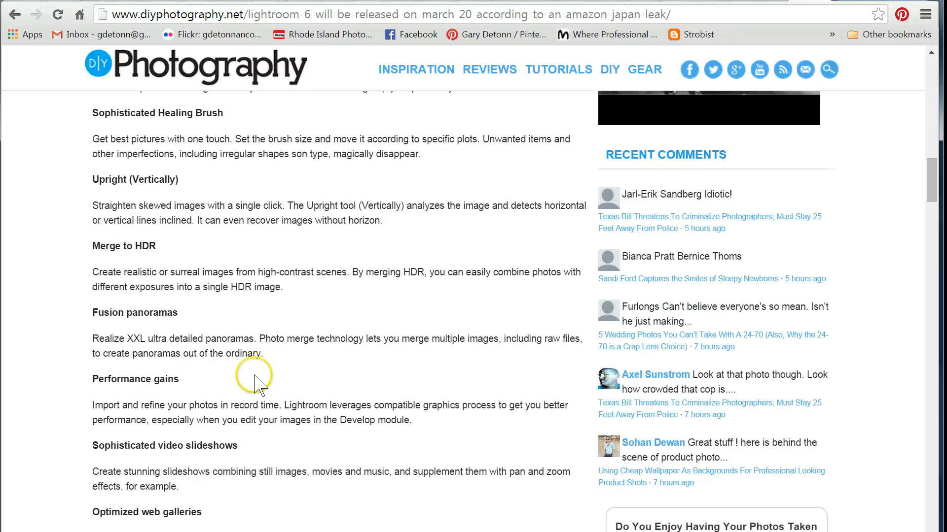
scroll("down", 3)
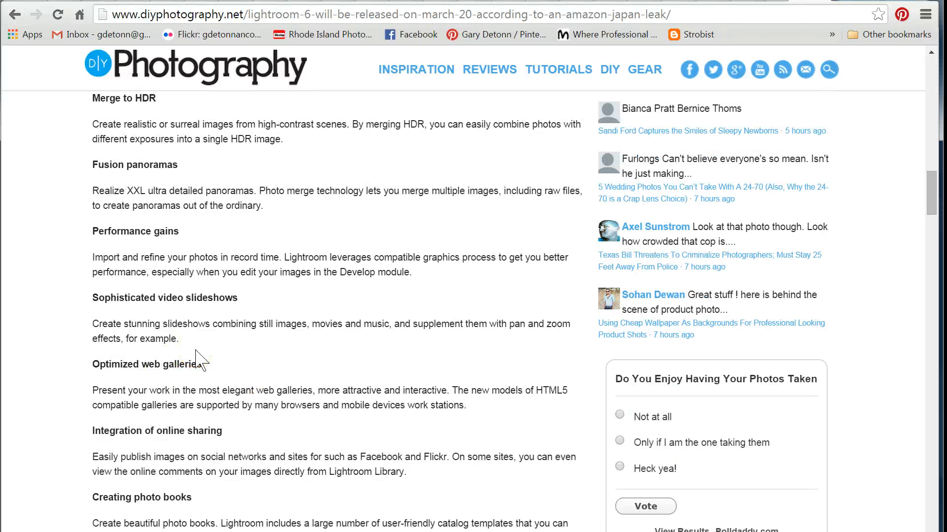